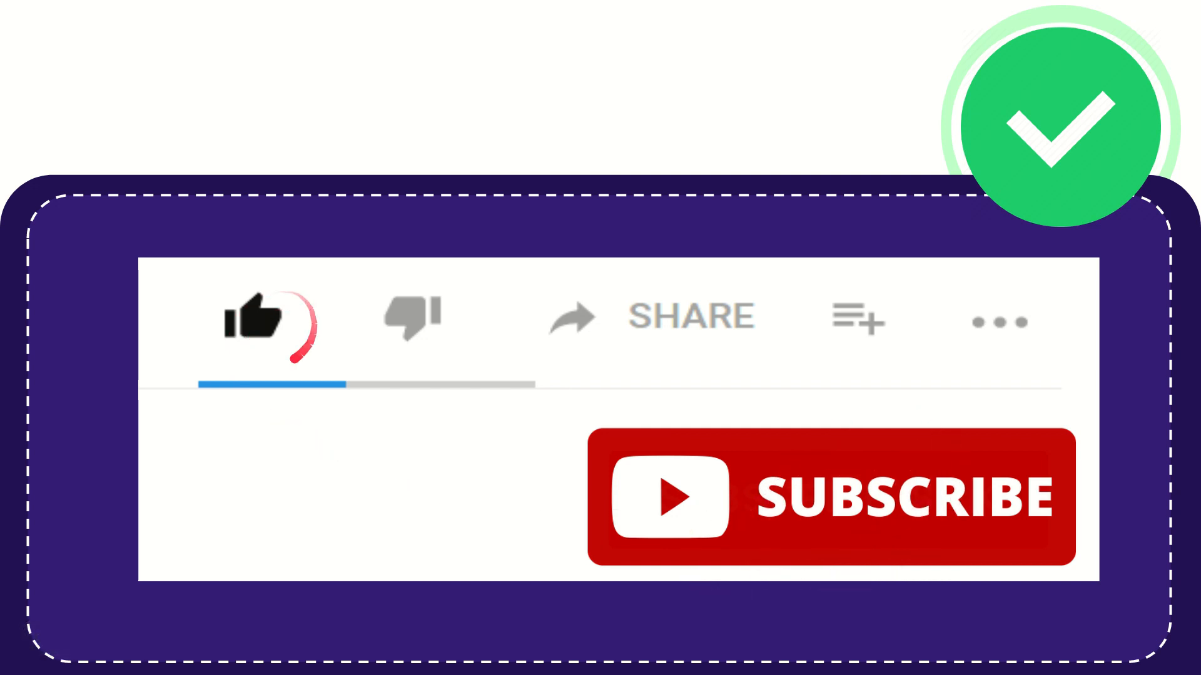
left_click(414, 316)
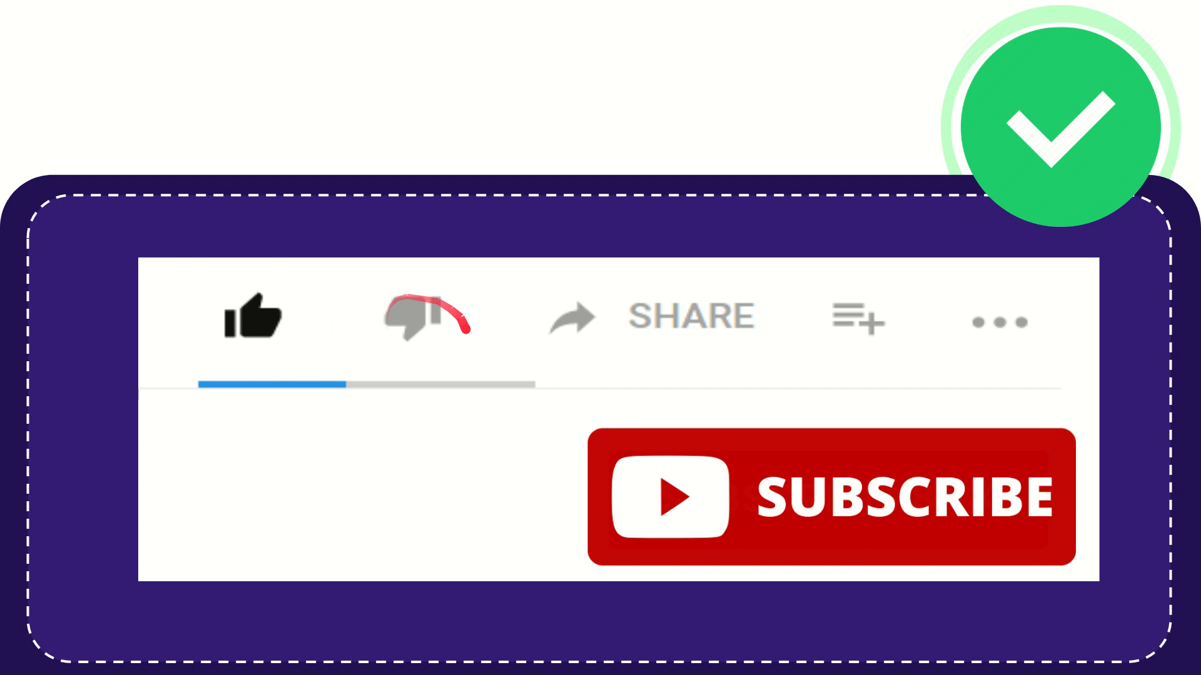